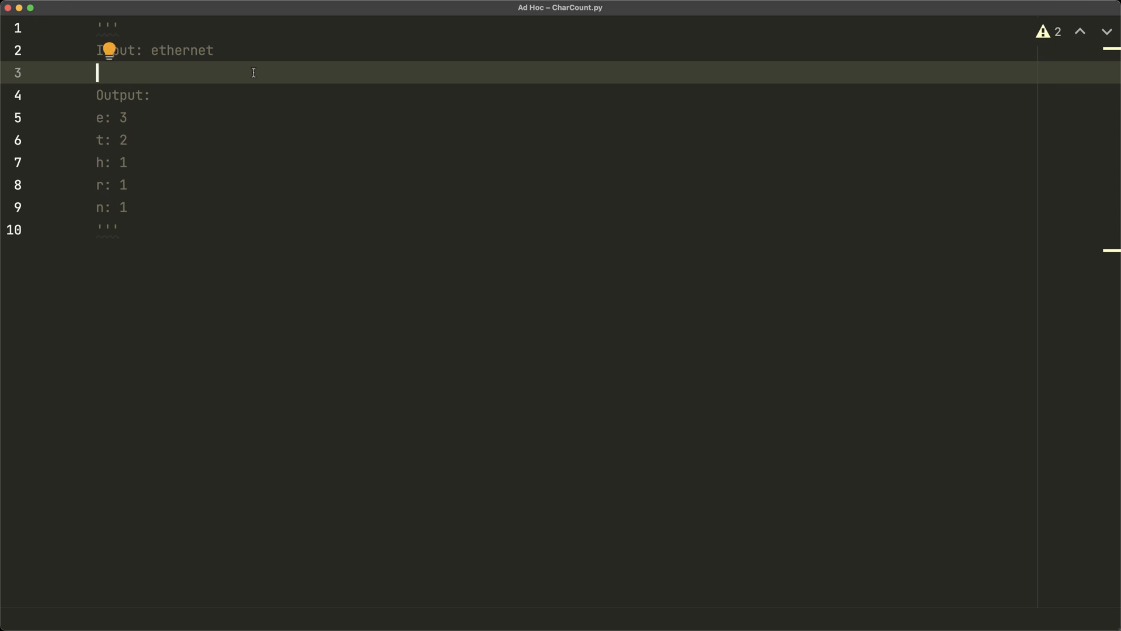
mouse_move(150, 77)
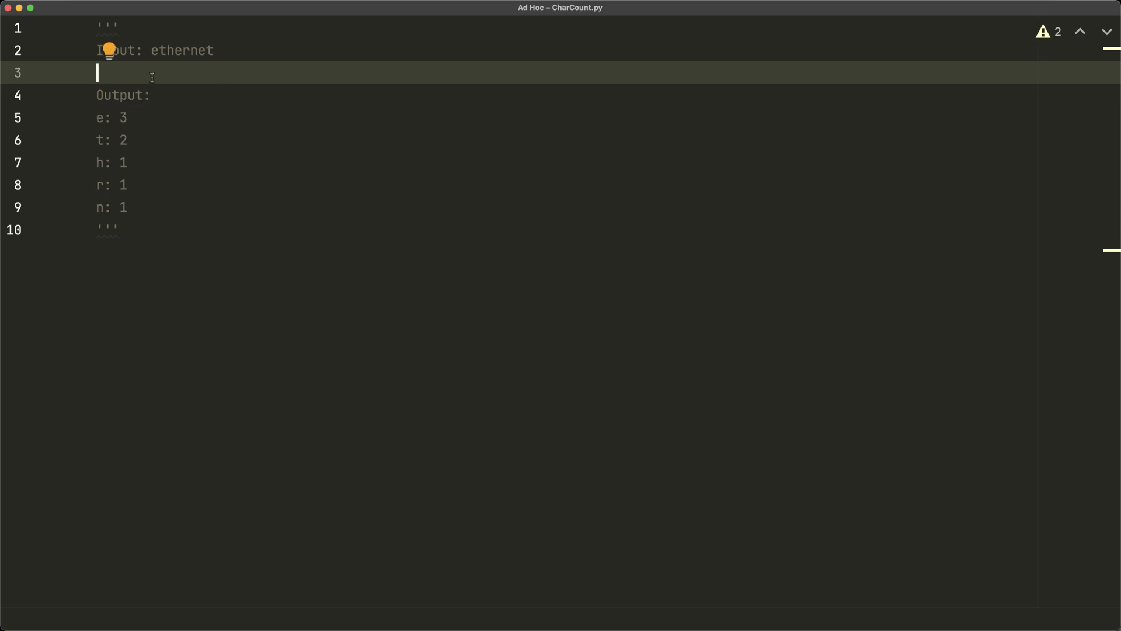
Delete the expected character counts under 'Output:' in the docstring, keeping 'Input: ethernet'
click(157, 50)
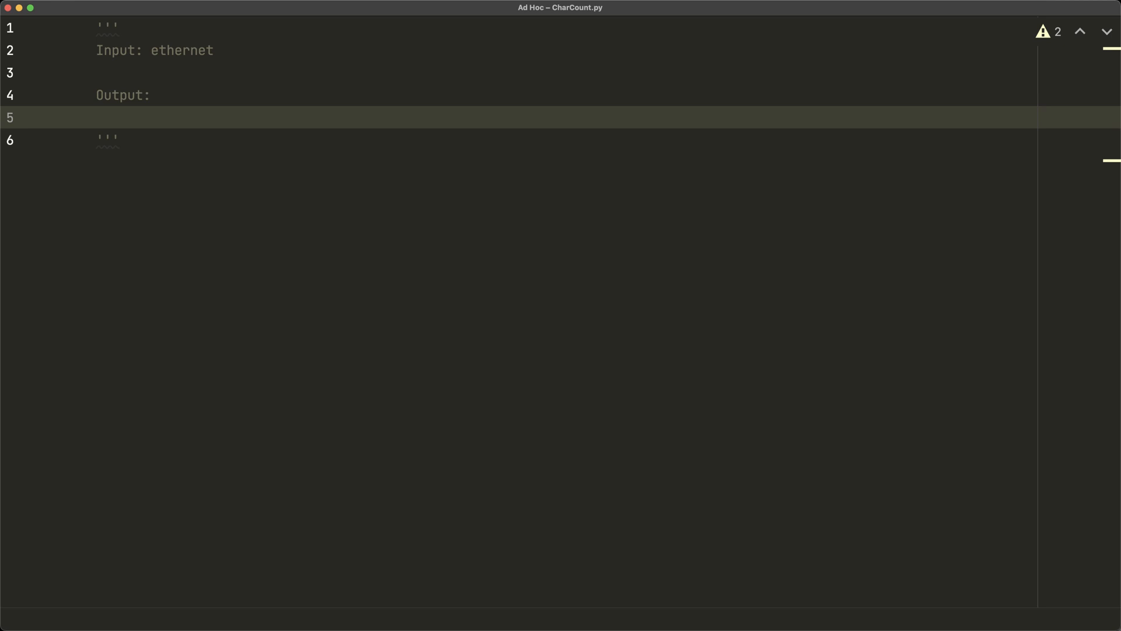
List e: 3, t: 2, h: 1, r: 1 and n: 1 under the docstring's Output
text(e: 1)
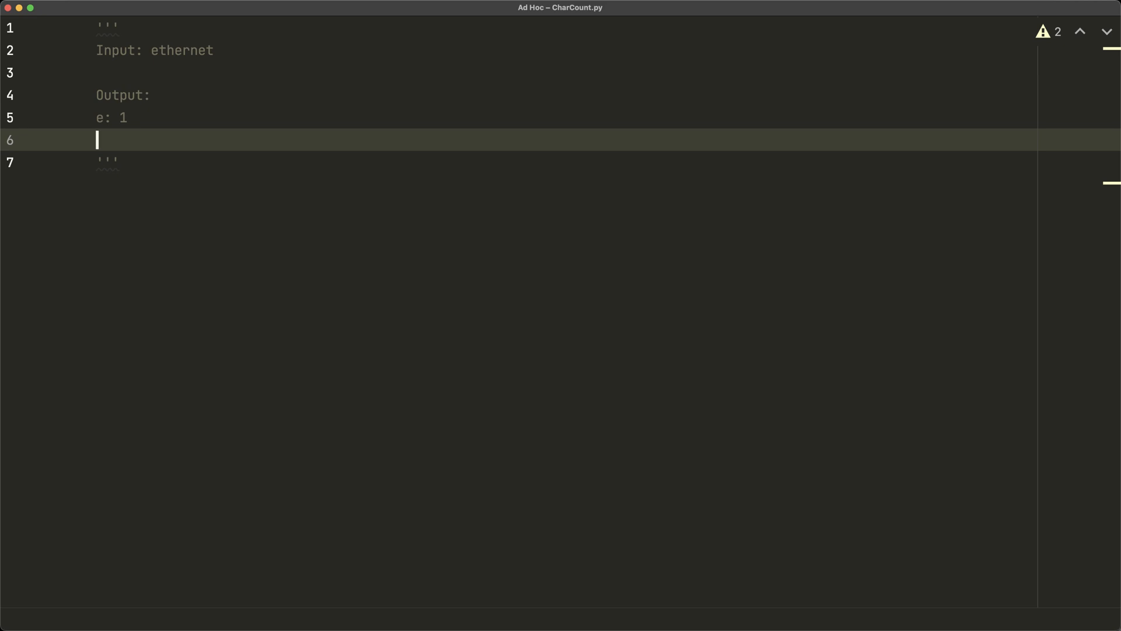
text(t: 1)
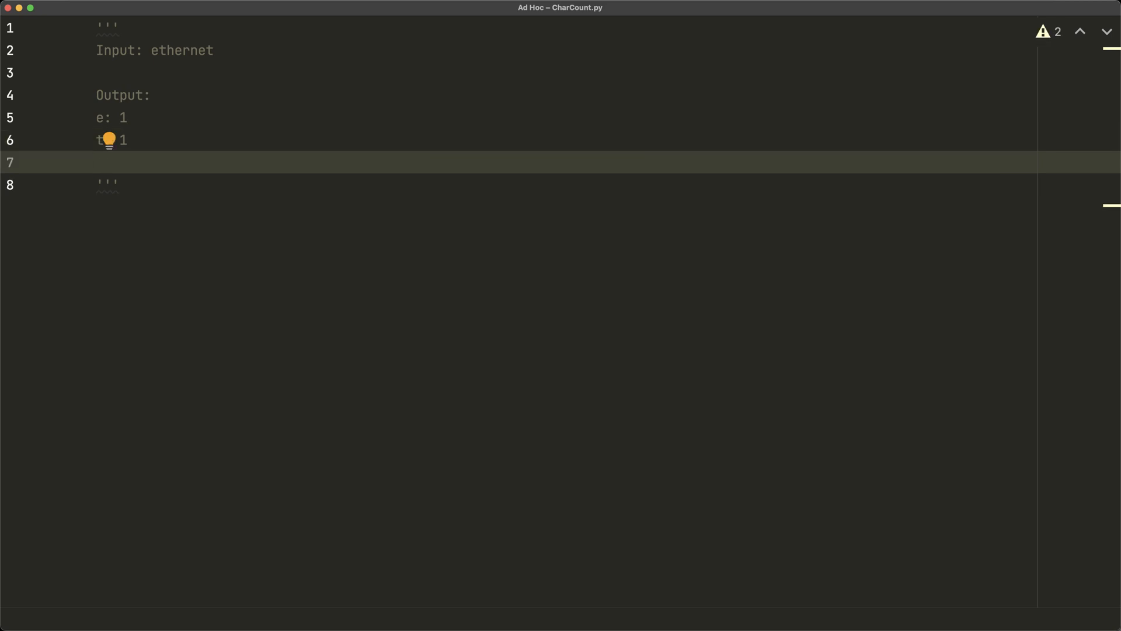
text(h: 1)
click(566, 117)
text(2)
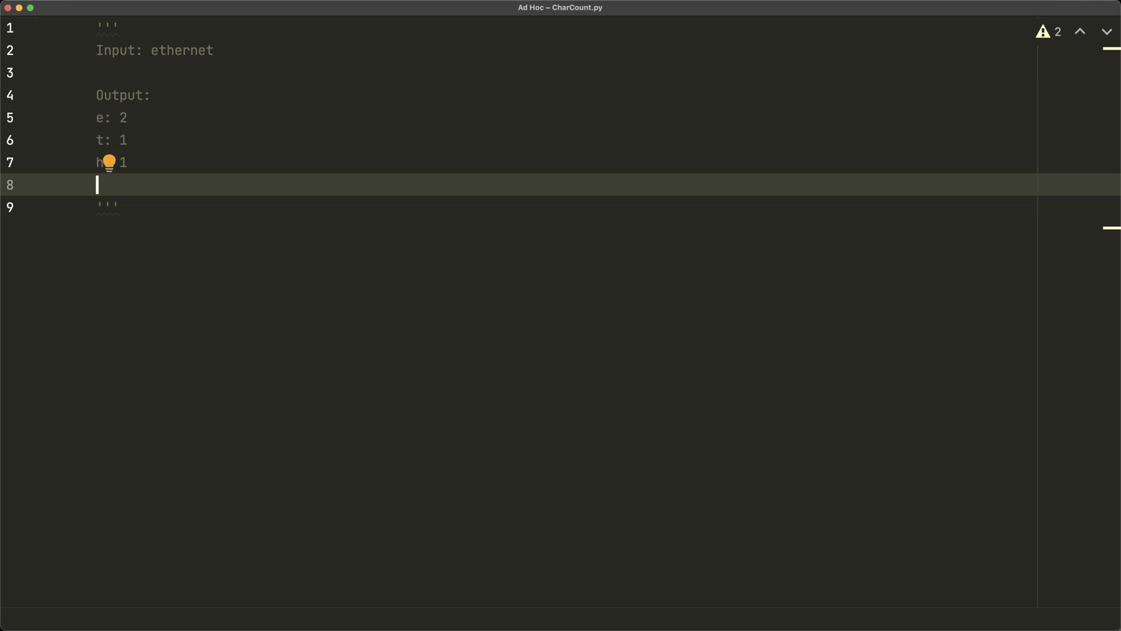
text(r: 1)
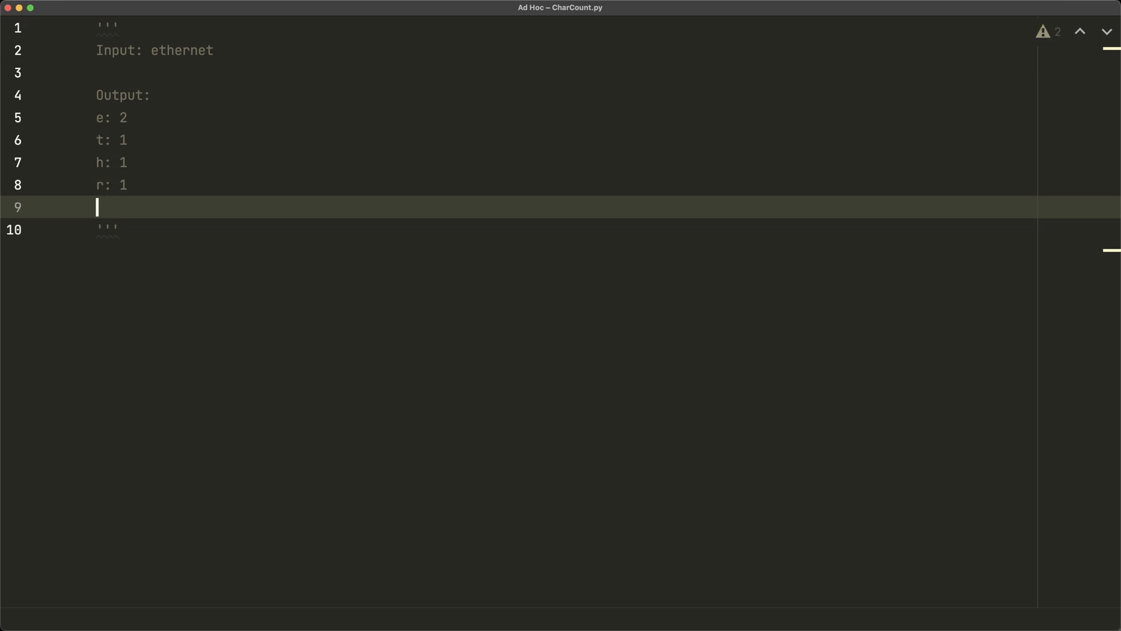
text(n:)
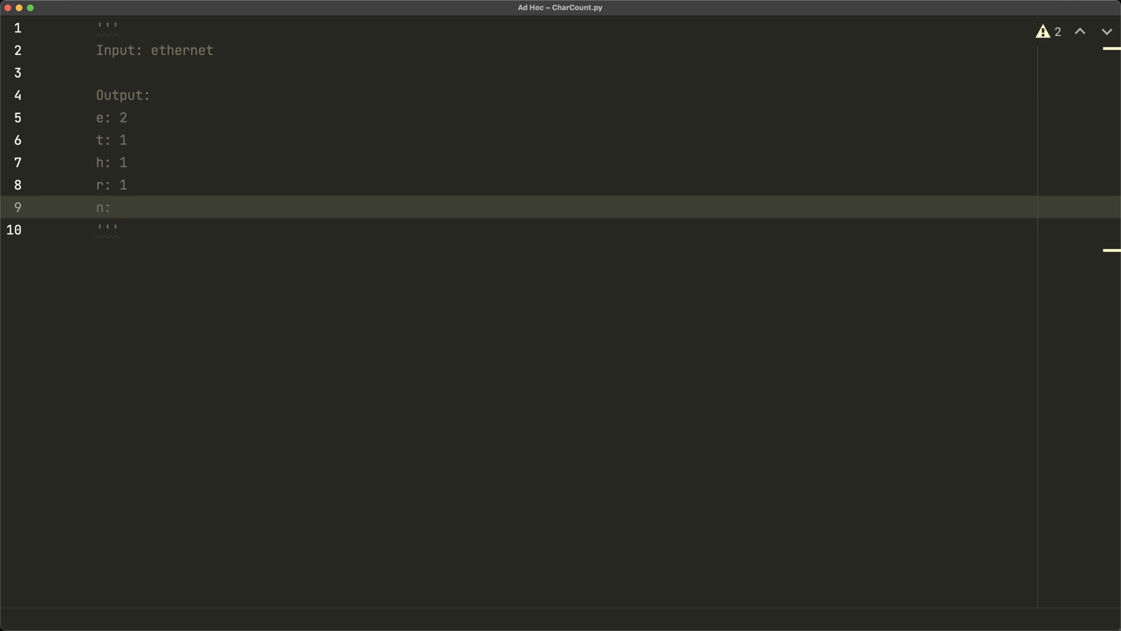
text(1)
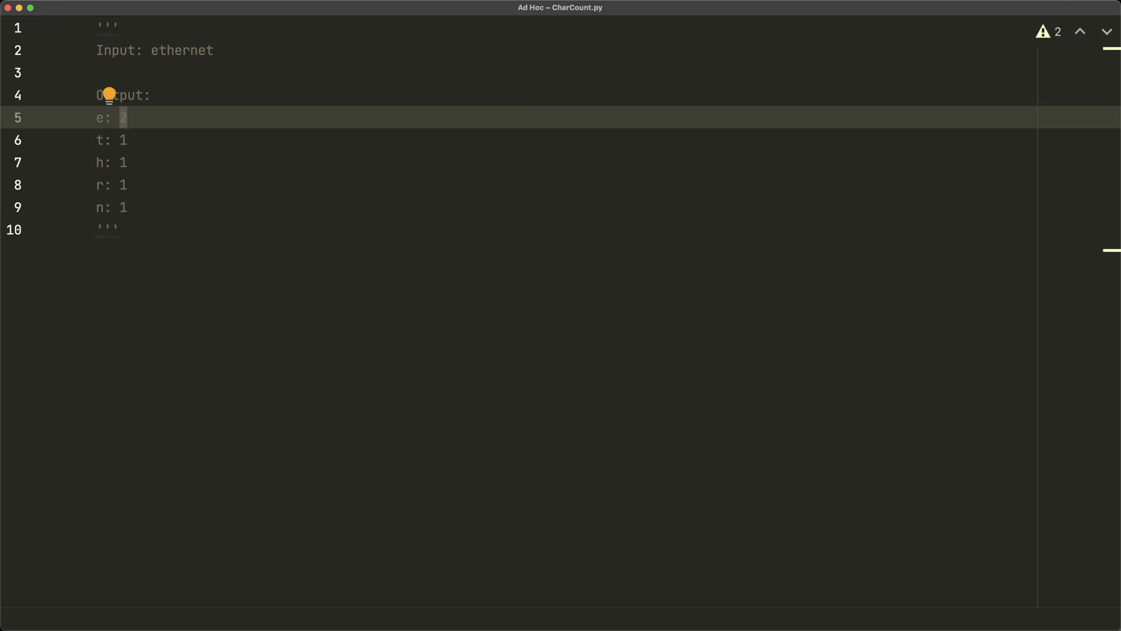
text(3)
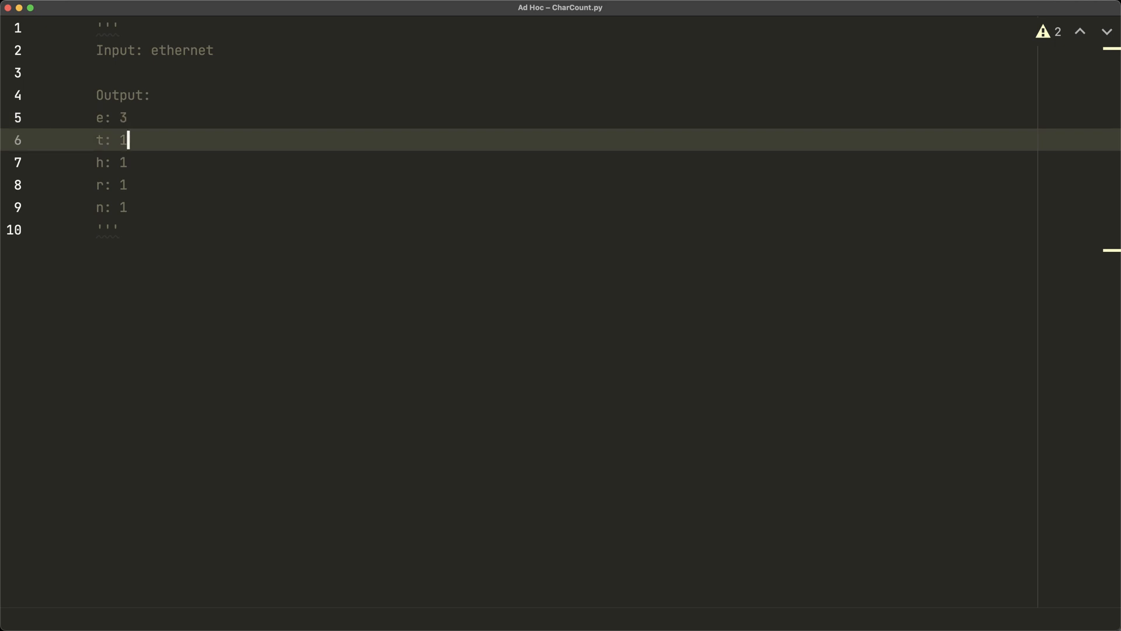
key(Backspace)
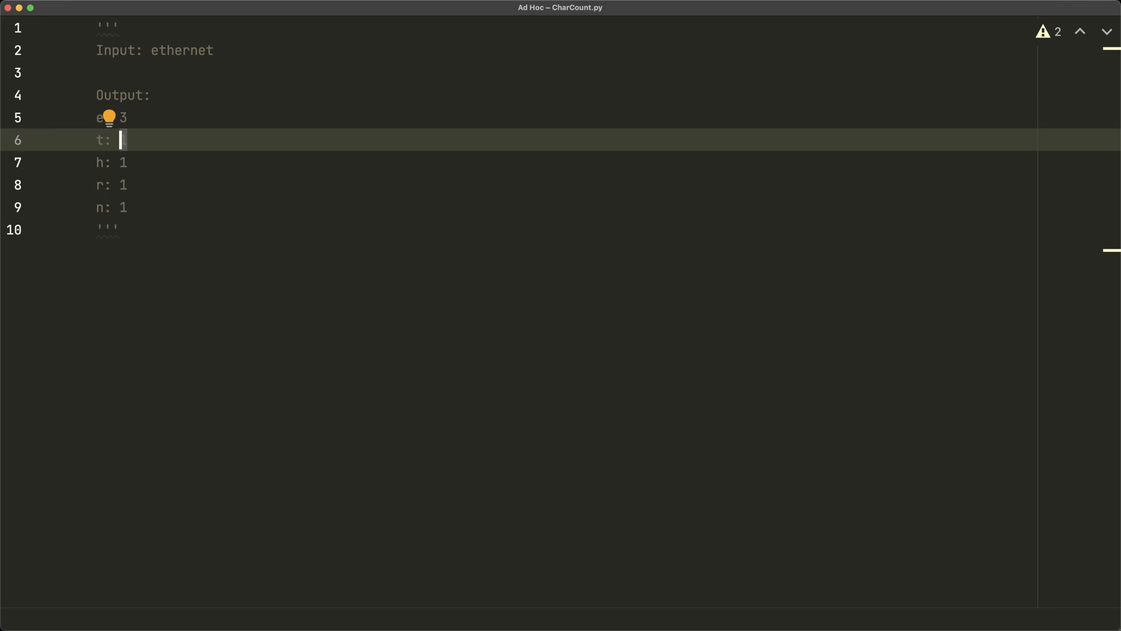
text(2)
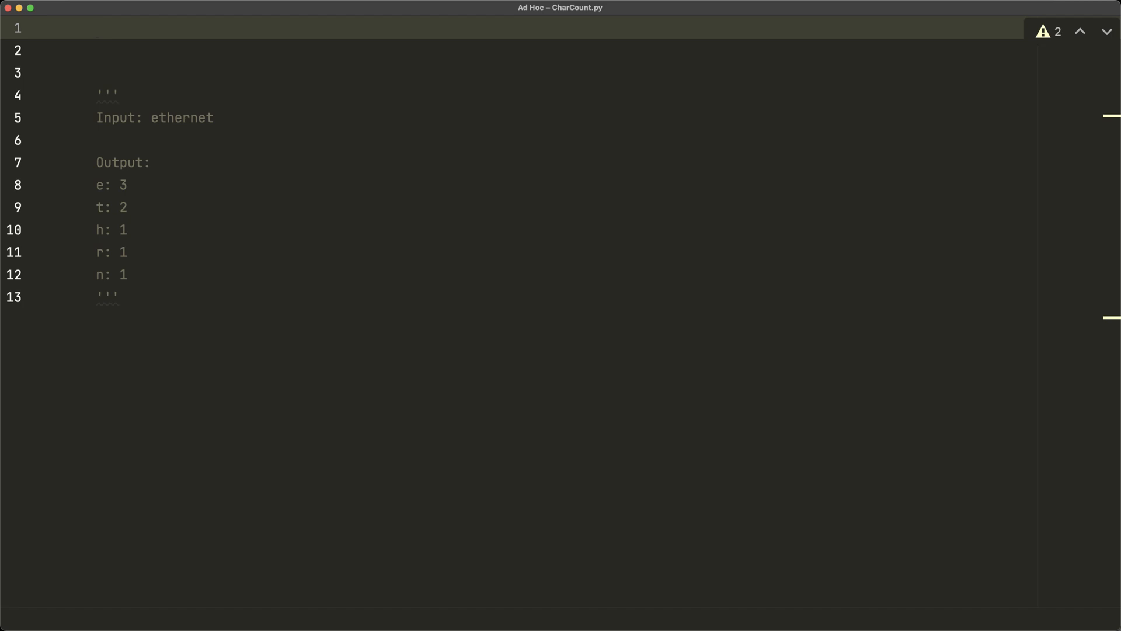
Write the def countChars(string): header with a first body line chars = {}
text(def)
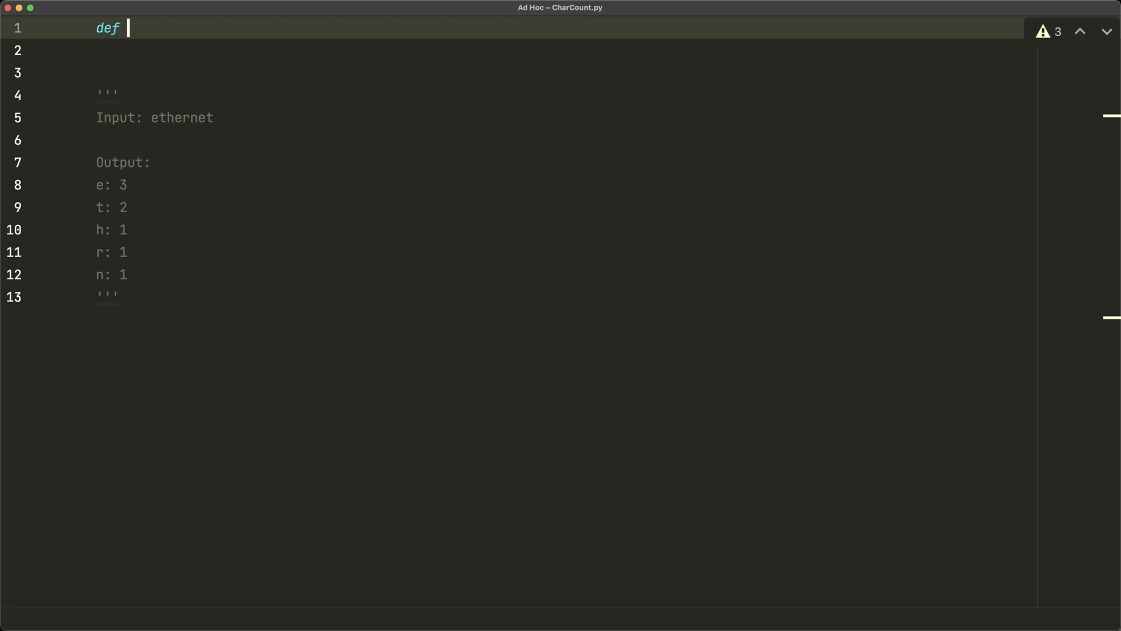
text(countChars())
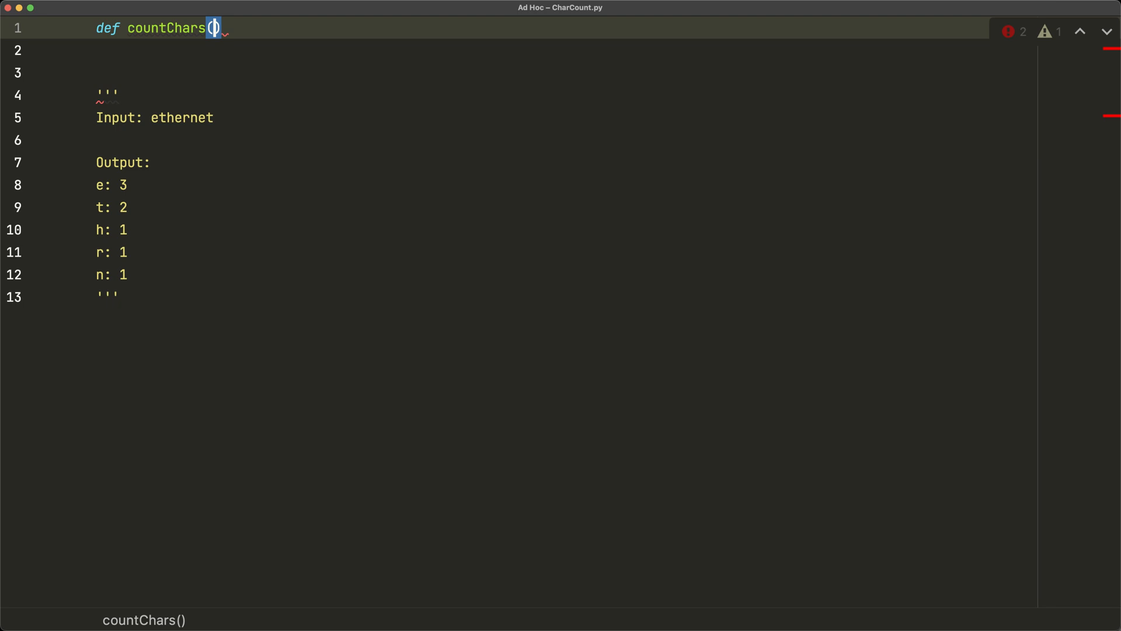
text(string)
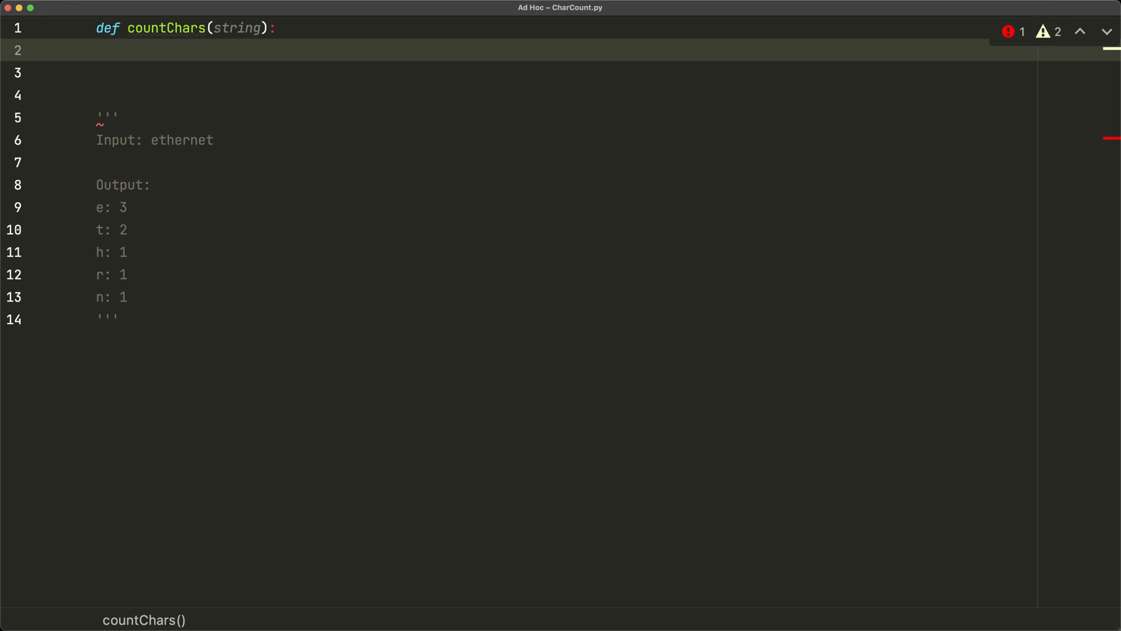
text(c)
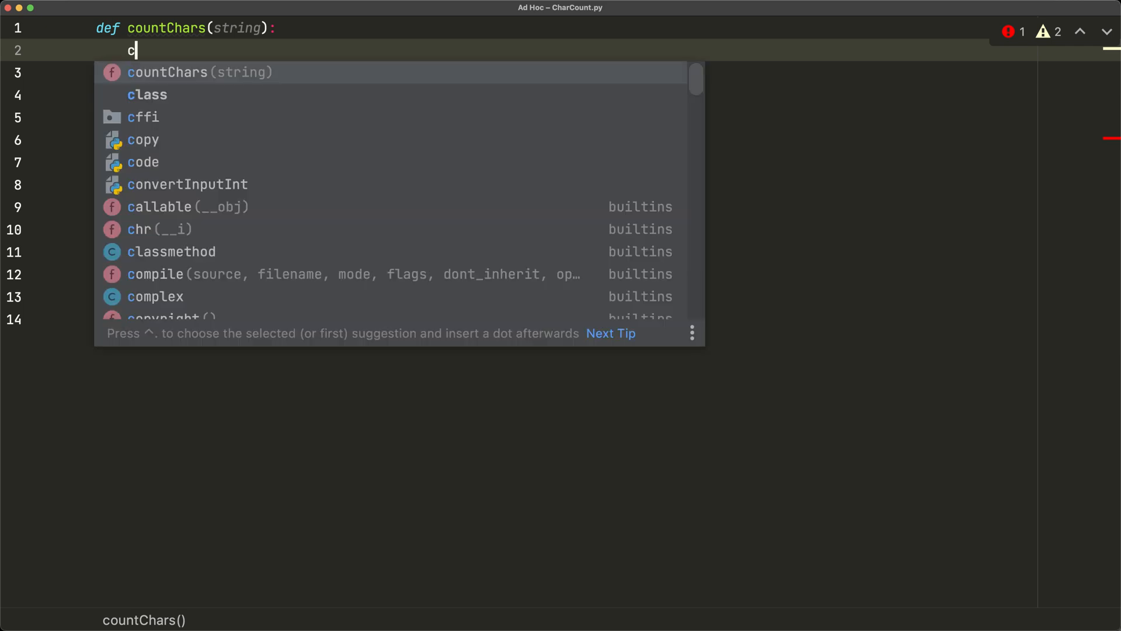
text(hars = {})
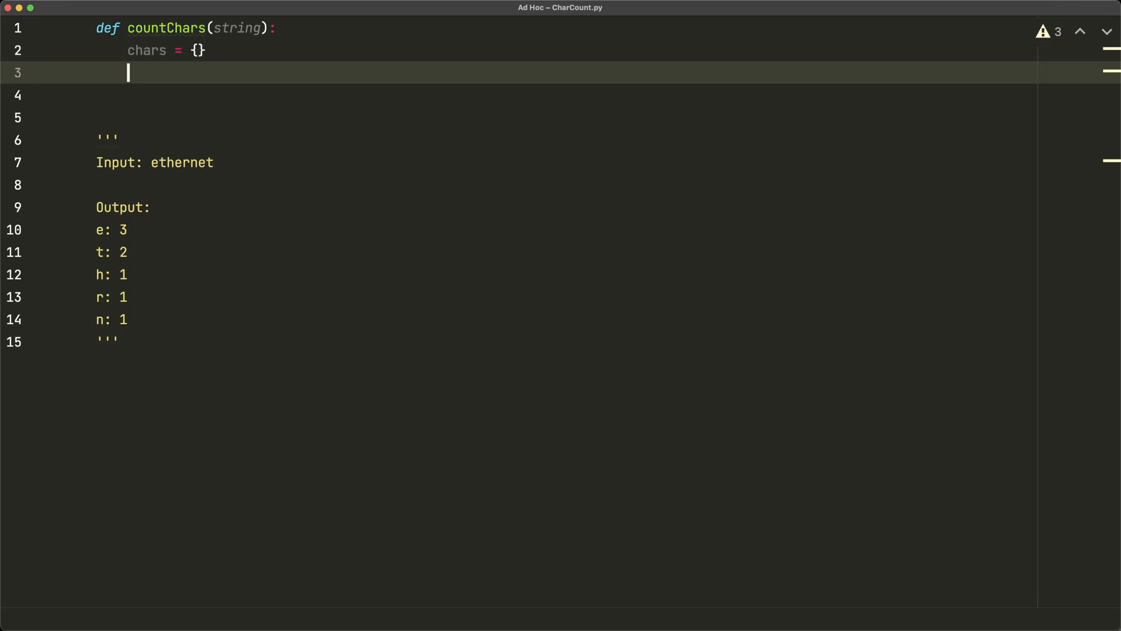
Loop over the string, adding 1 to chars[char] when char is already in chars
text(for char in string:)
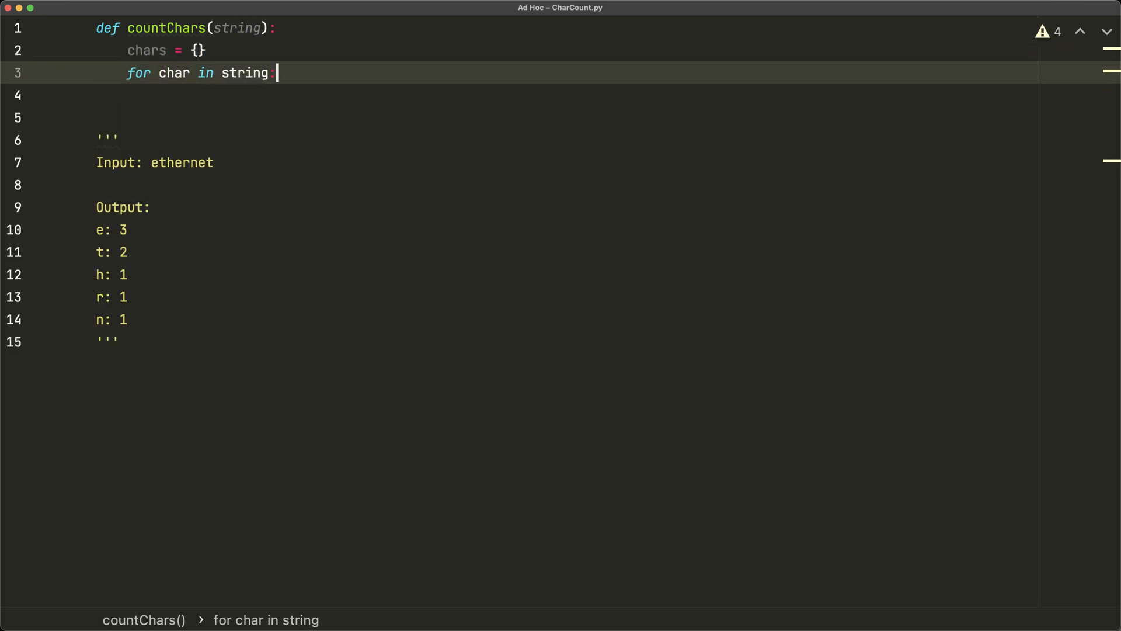
text(:)
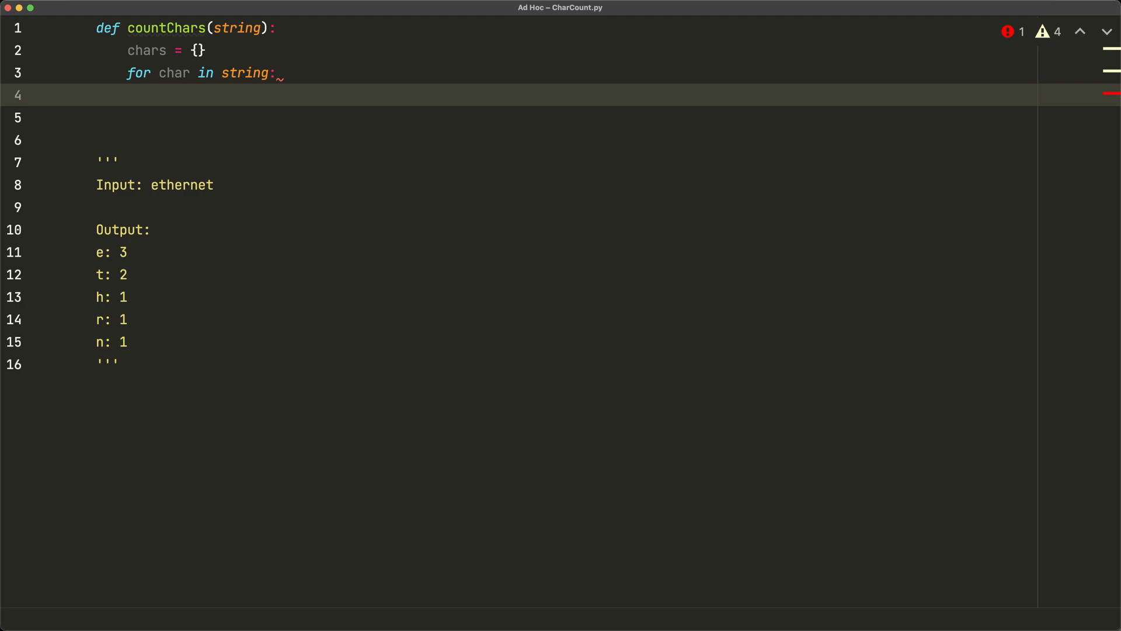
text(if char in)
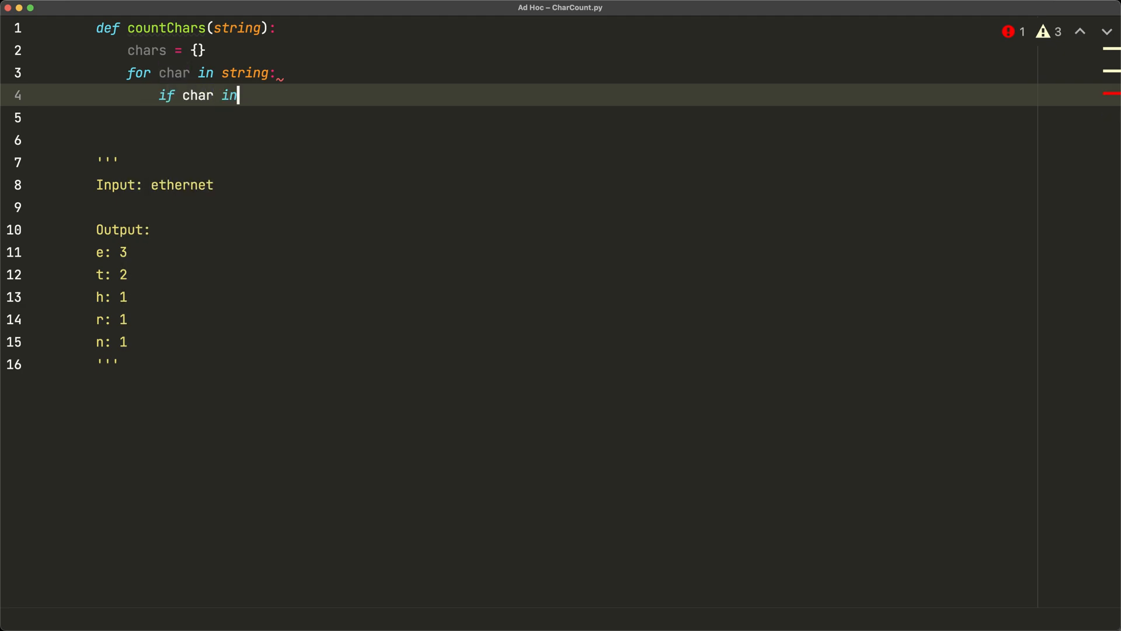
text(chars:)
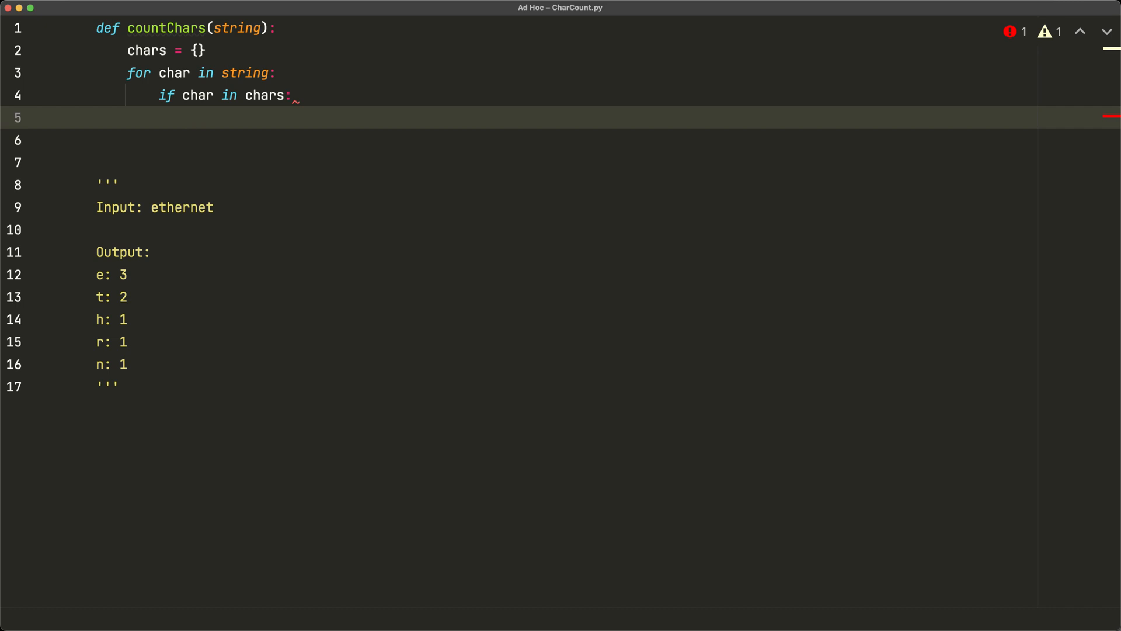
text(chars[char)
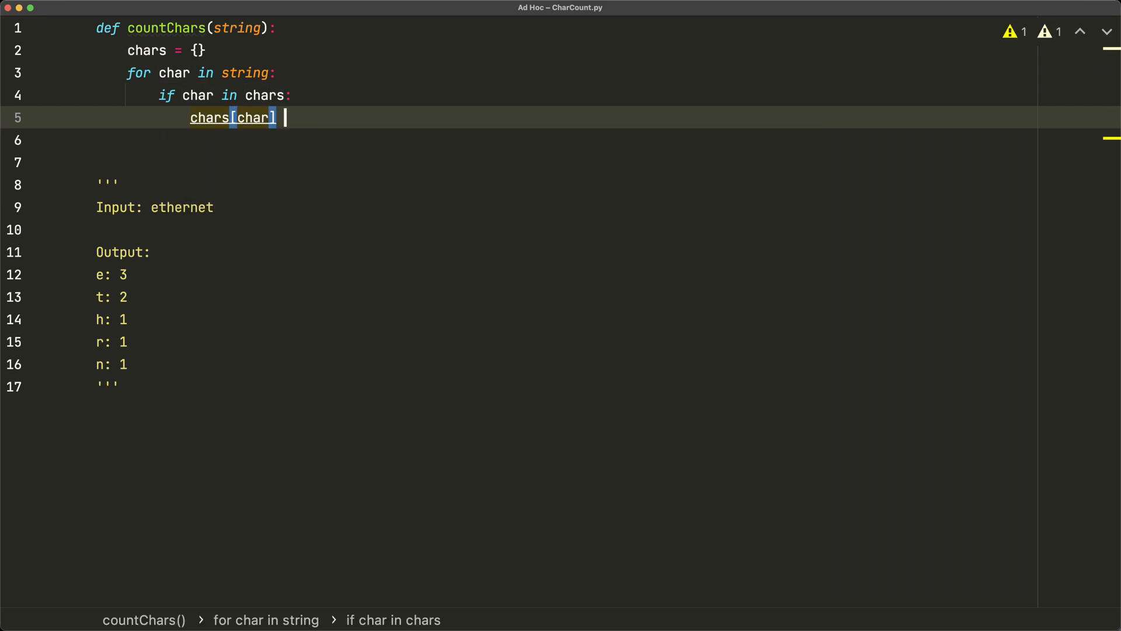
text(+= 1)
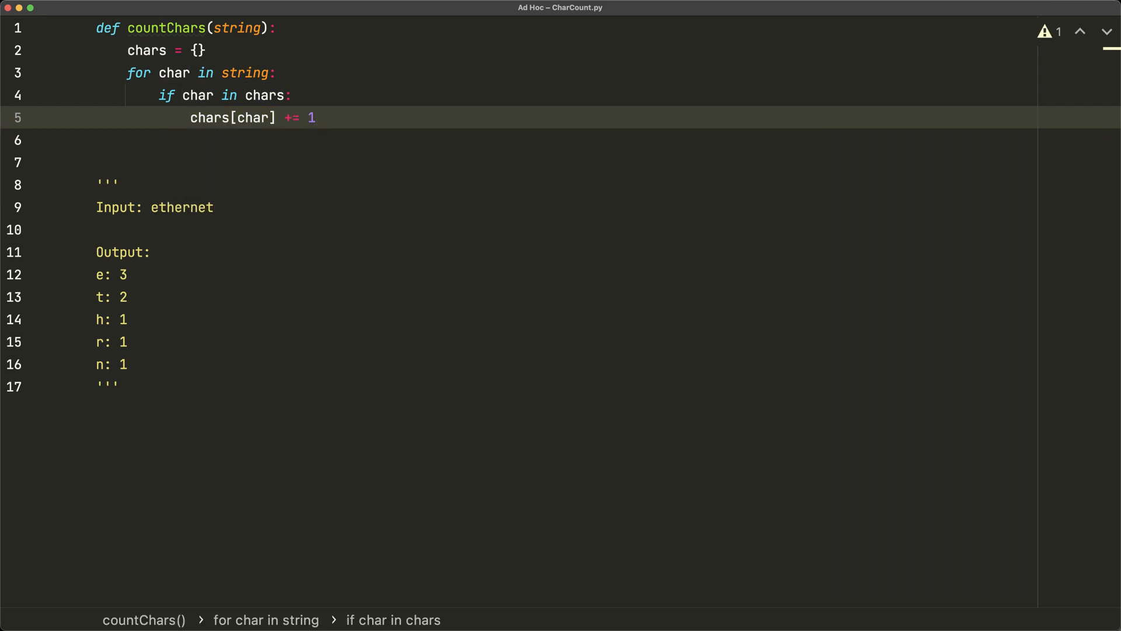
Add an else branch setting chars[char] = 1, then begin the return line
key(Return)
text(else:)
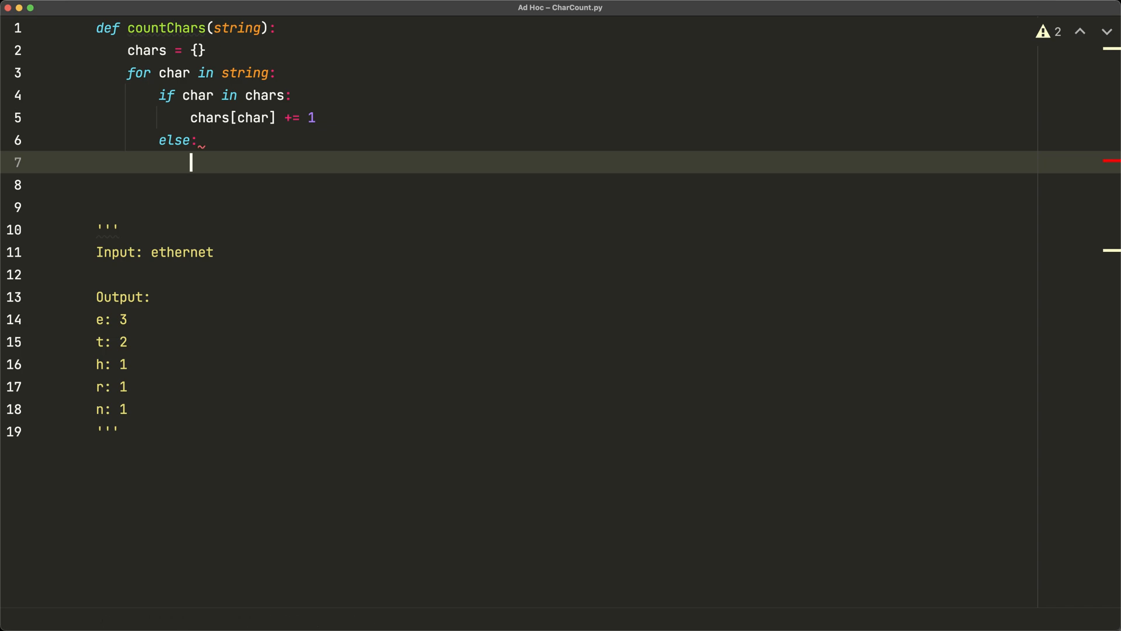
text(chars[char])
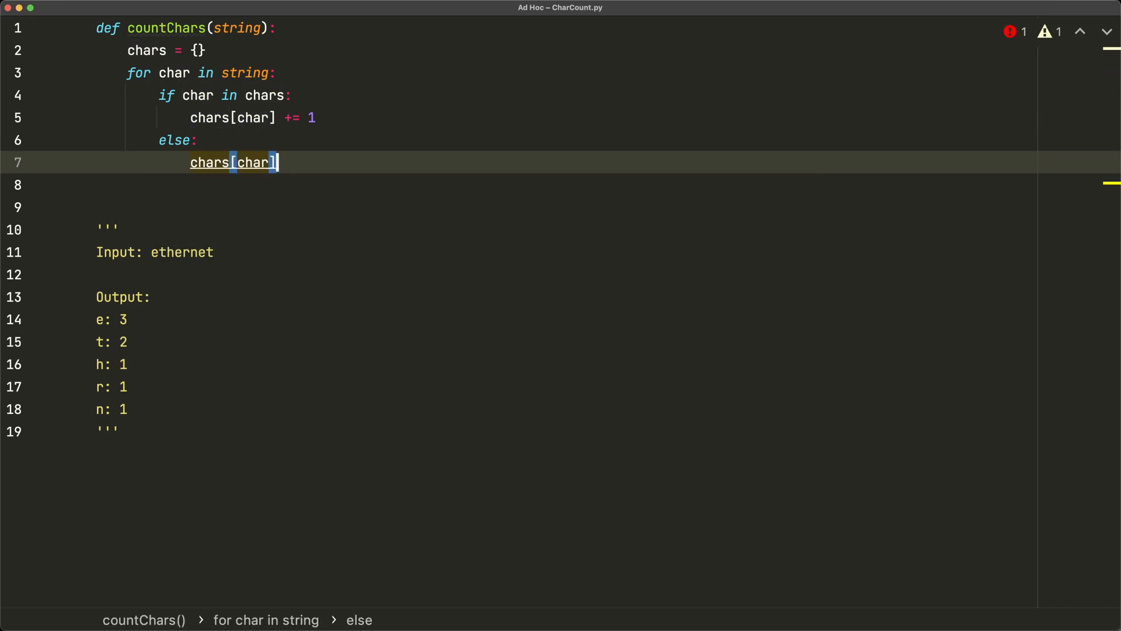
text(= 1)
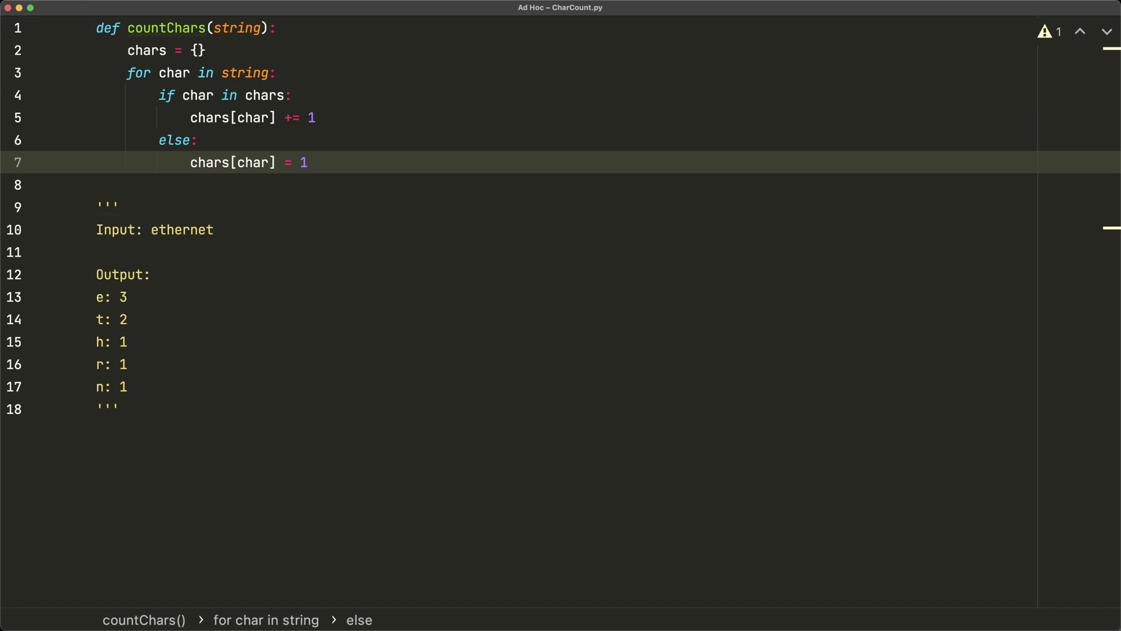
key(Return)
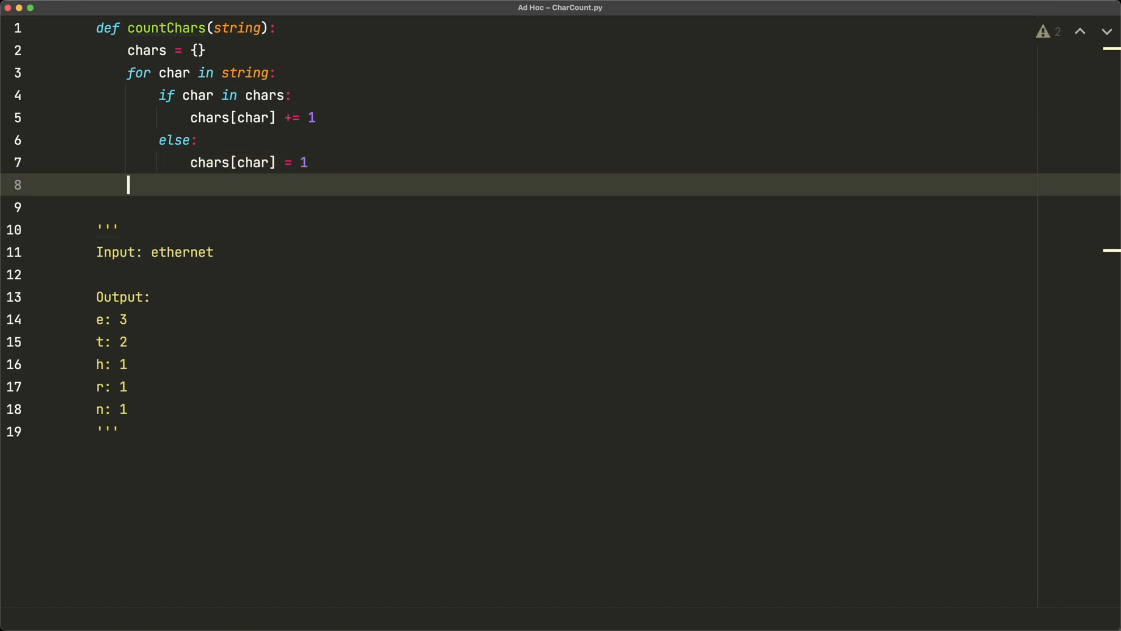
text(return ch)
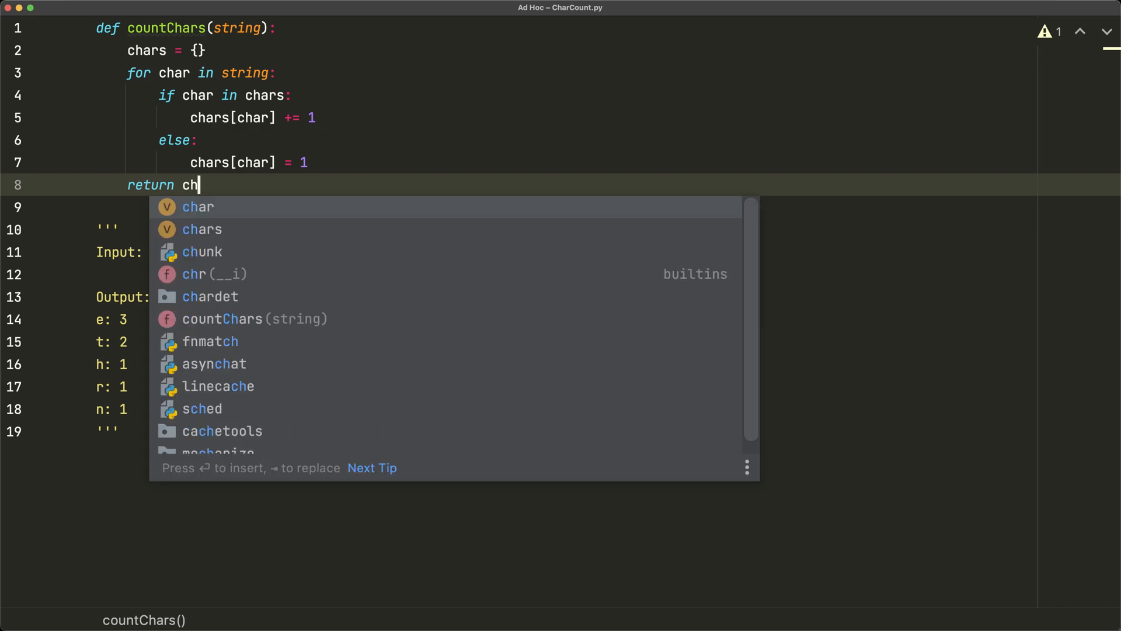
Return chars, then add string = "ethernet" and chars = countChars(string) below the function
click(203, 229)
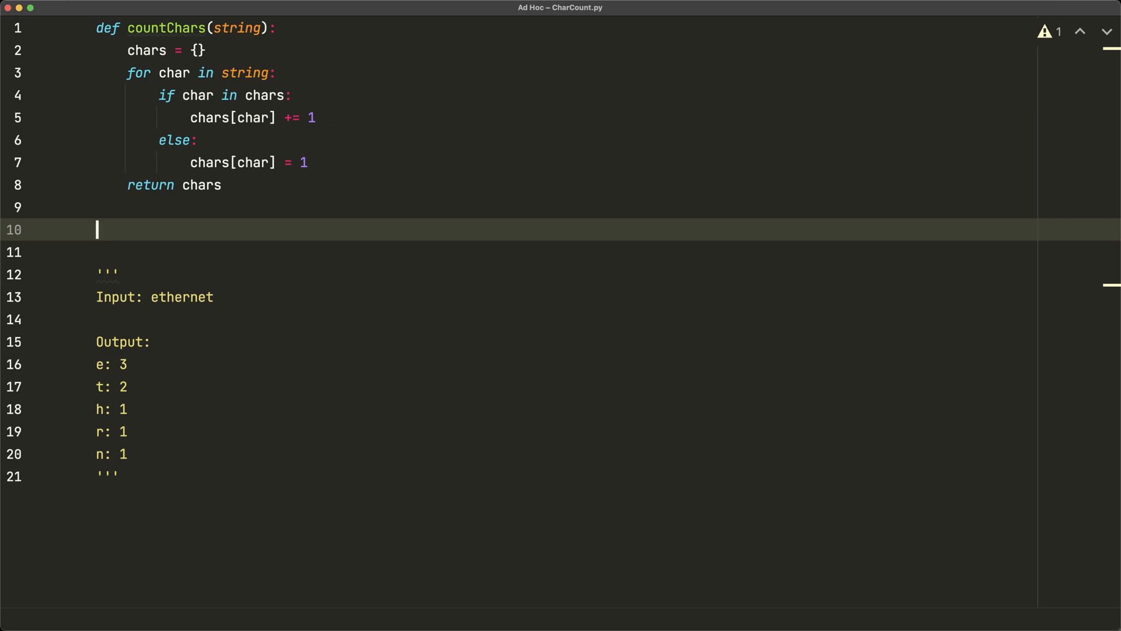
text(string =)
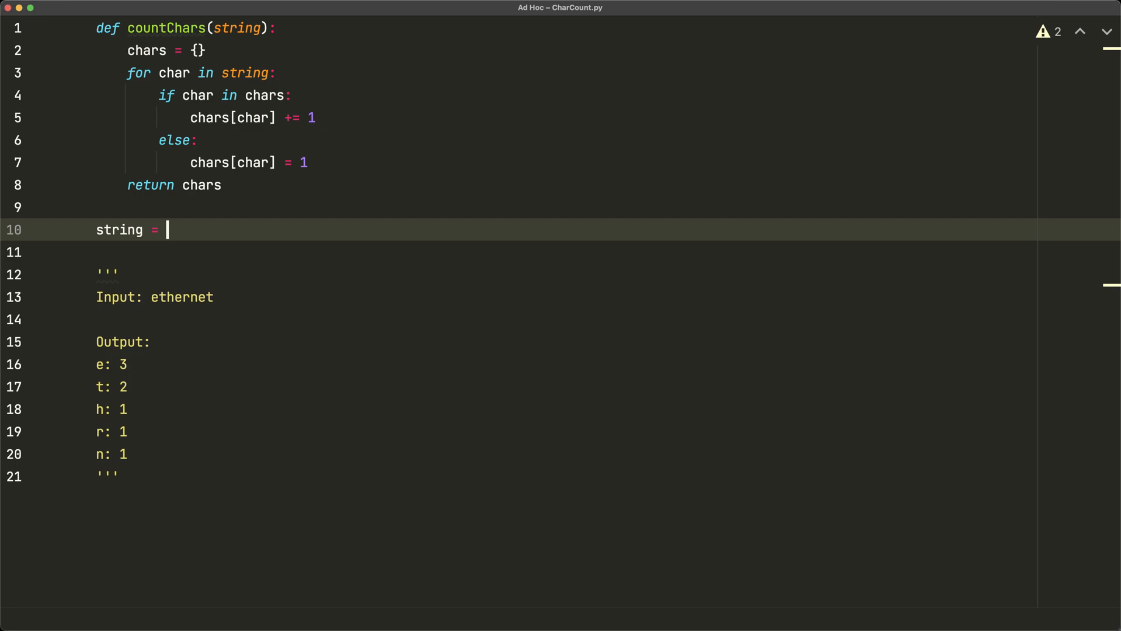
text("ethernet")
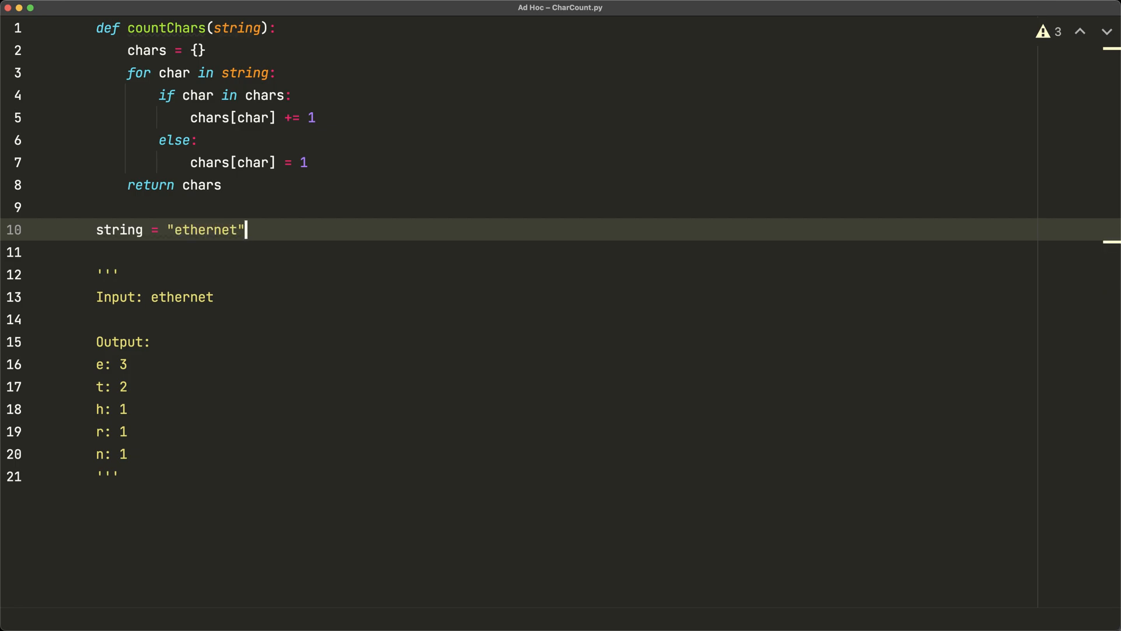
key(Return)
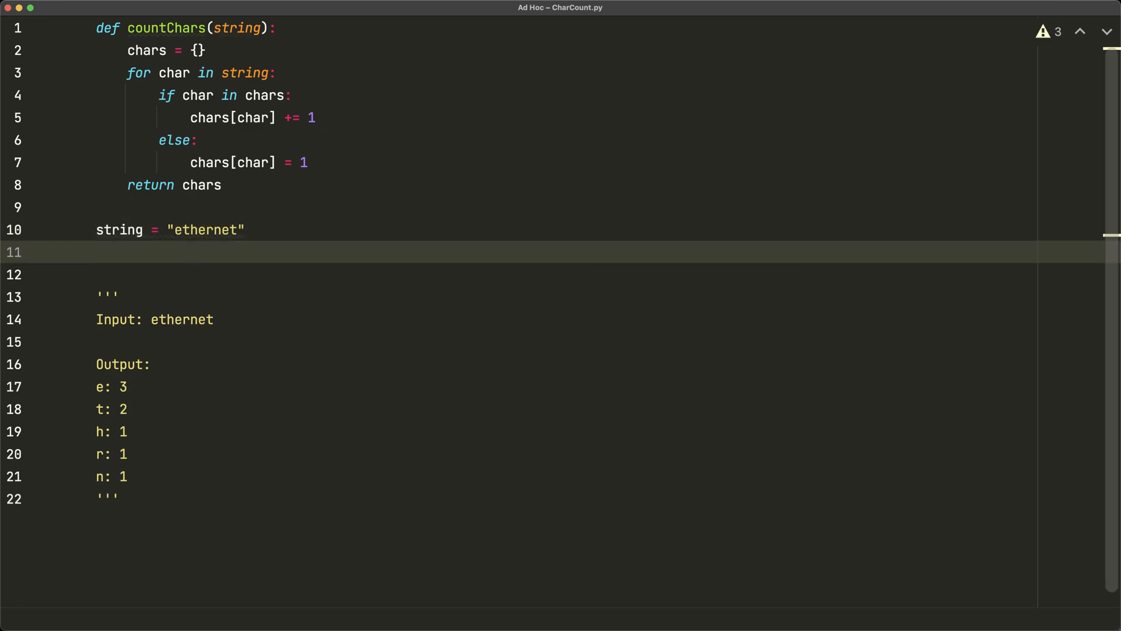
text(chars =)
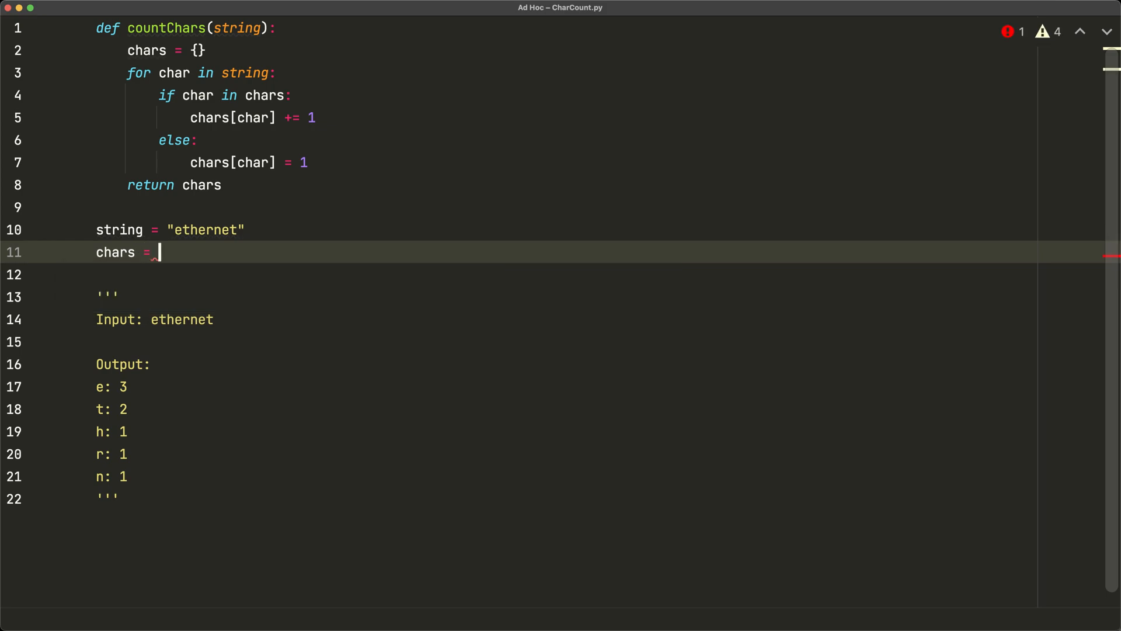
text(countChars())
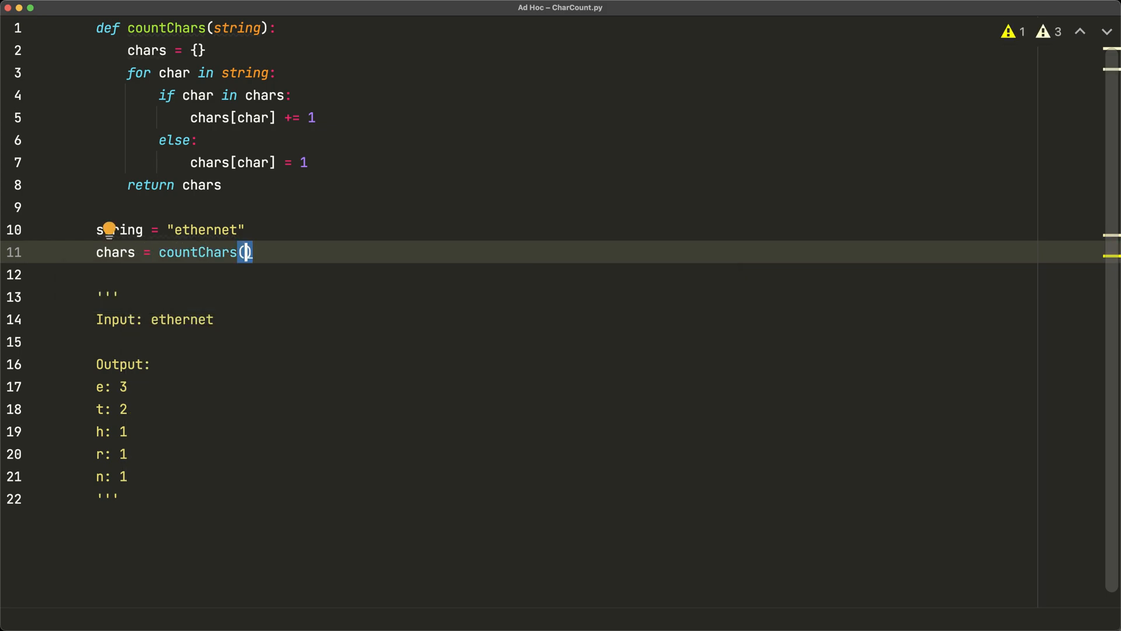
text(string)
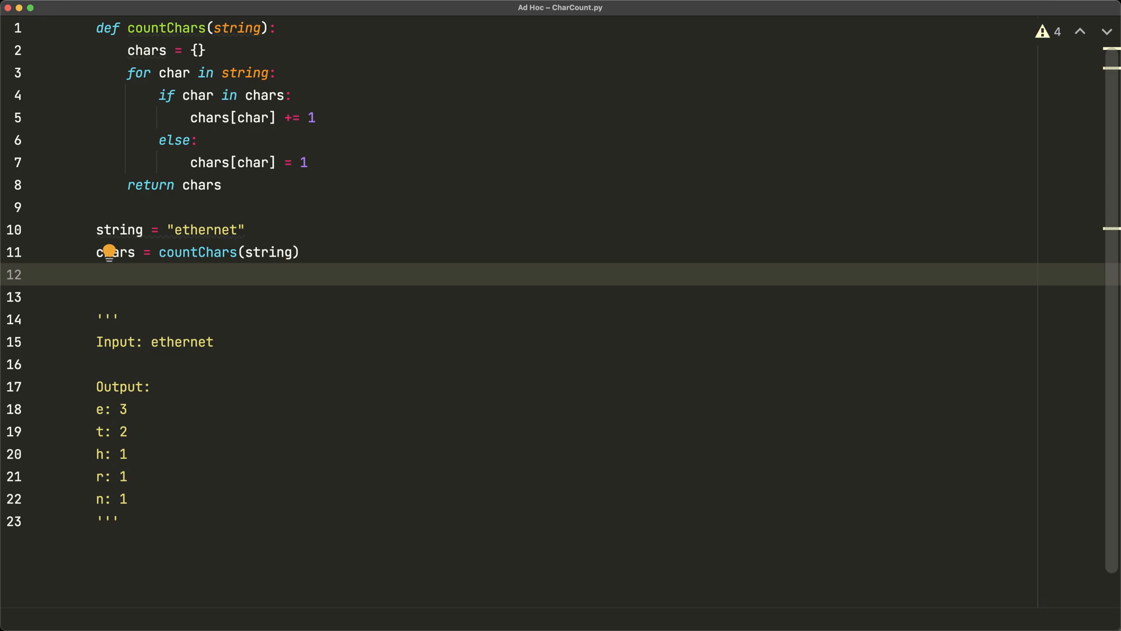
text(for char, count in countChars()
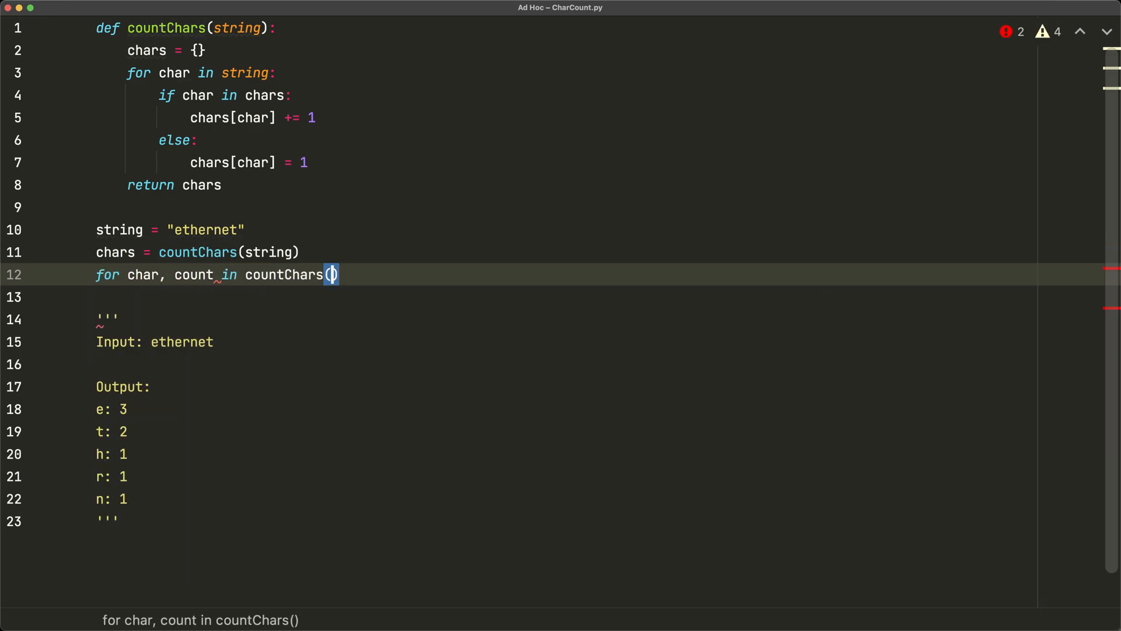
Loop over countChars("ethernet").items(), printing each pair with f"{char}: {count}"
text("ethernet")
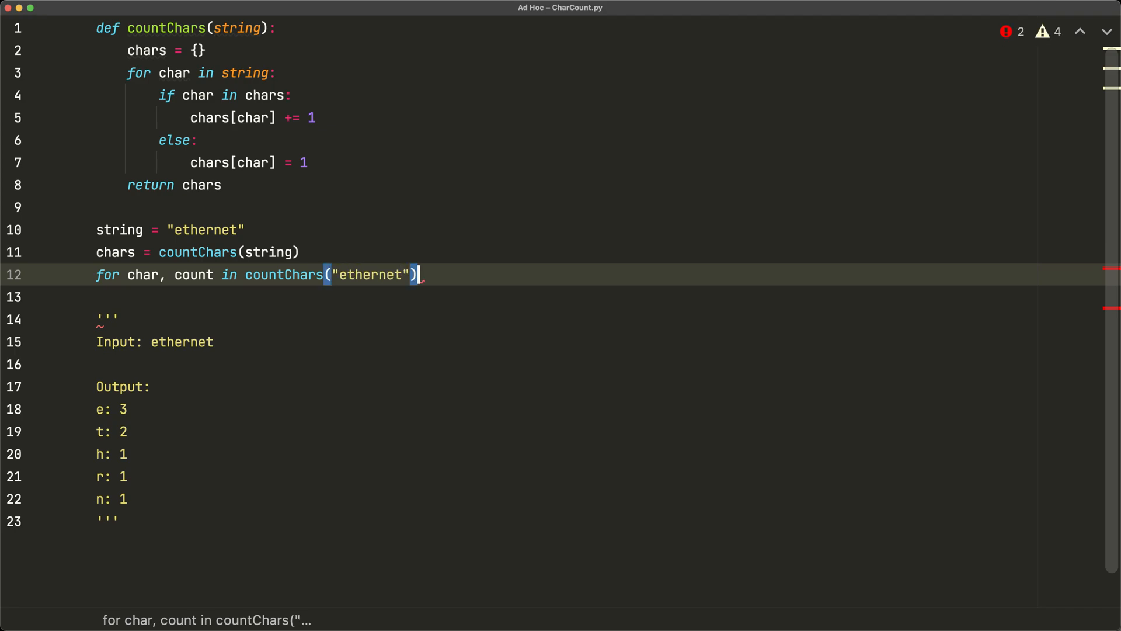
text(.items():)
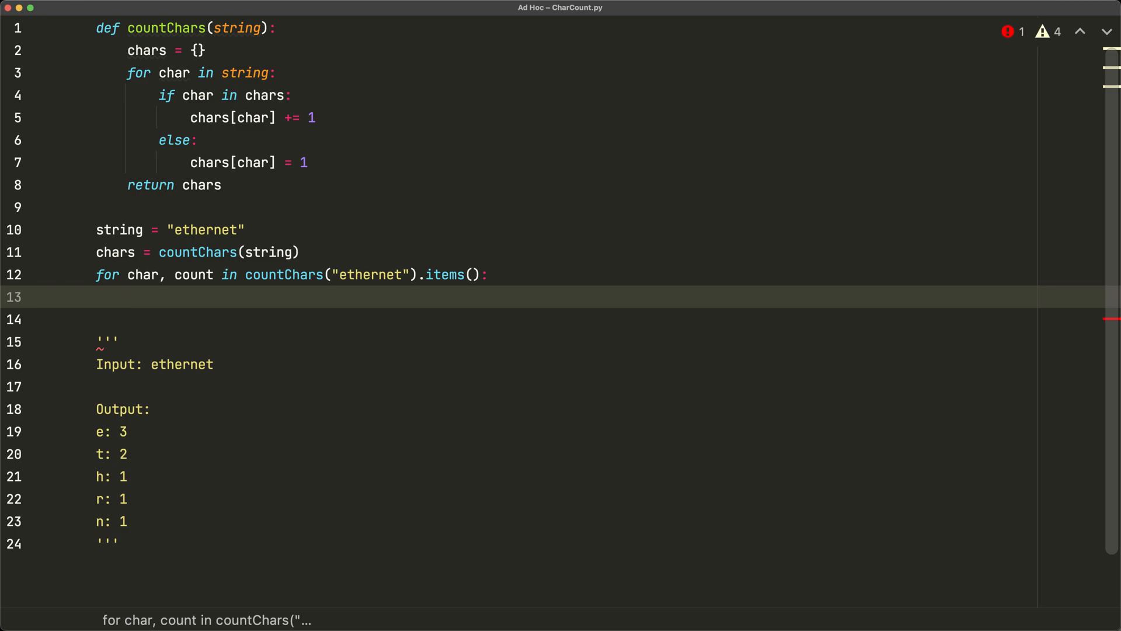
text(print(f""))
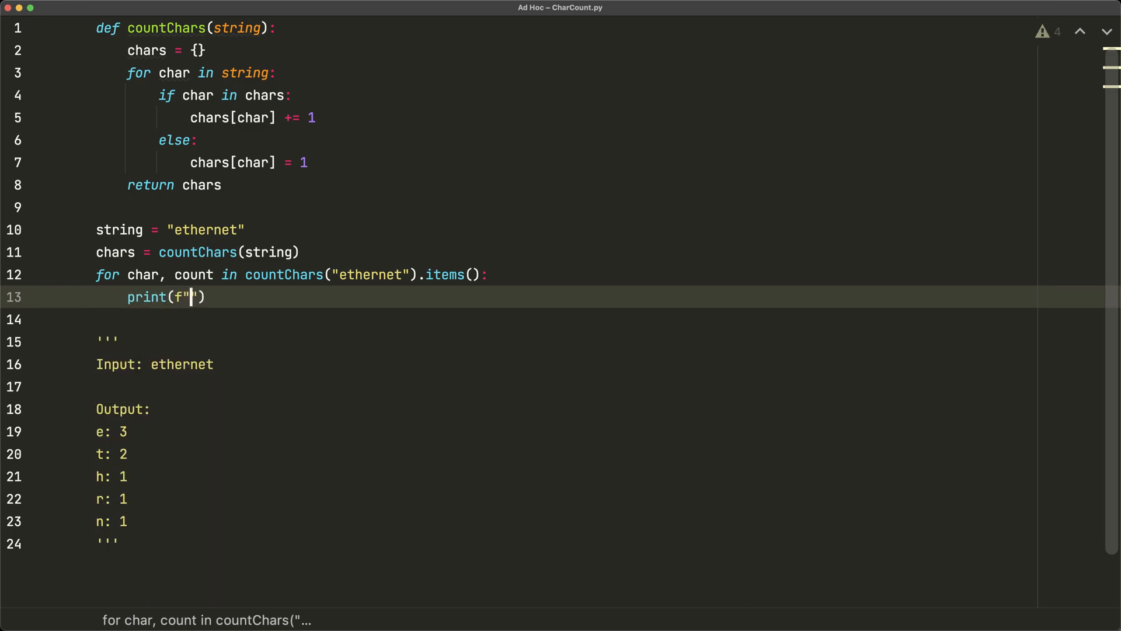
text({char}: {count)
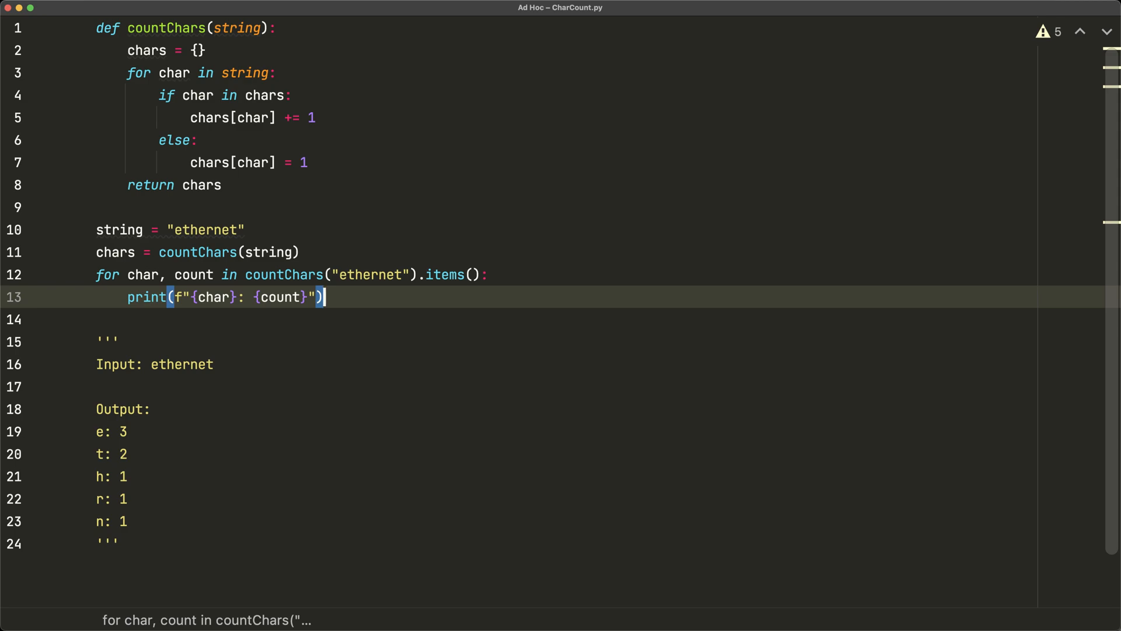
Run CharCount.py, printing e: 3, t: 2, h: 1, r: 1, n: 1 with exit code 0
click(757, 70)
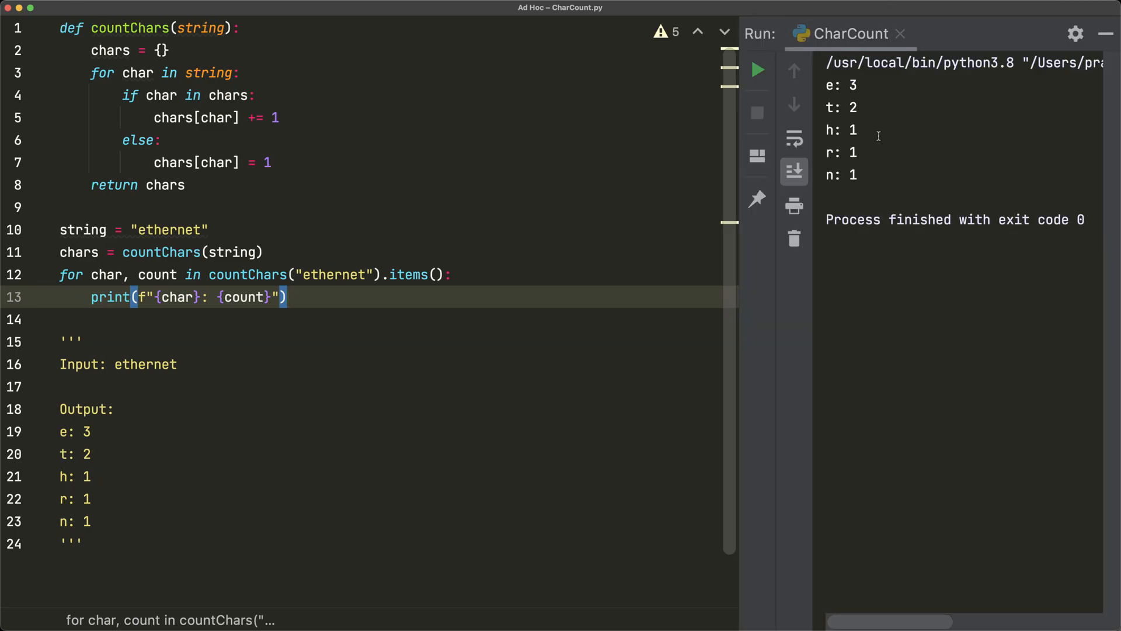
mouse_move(231, 424)
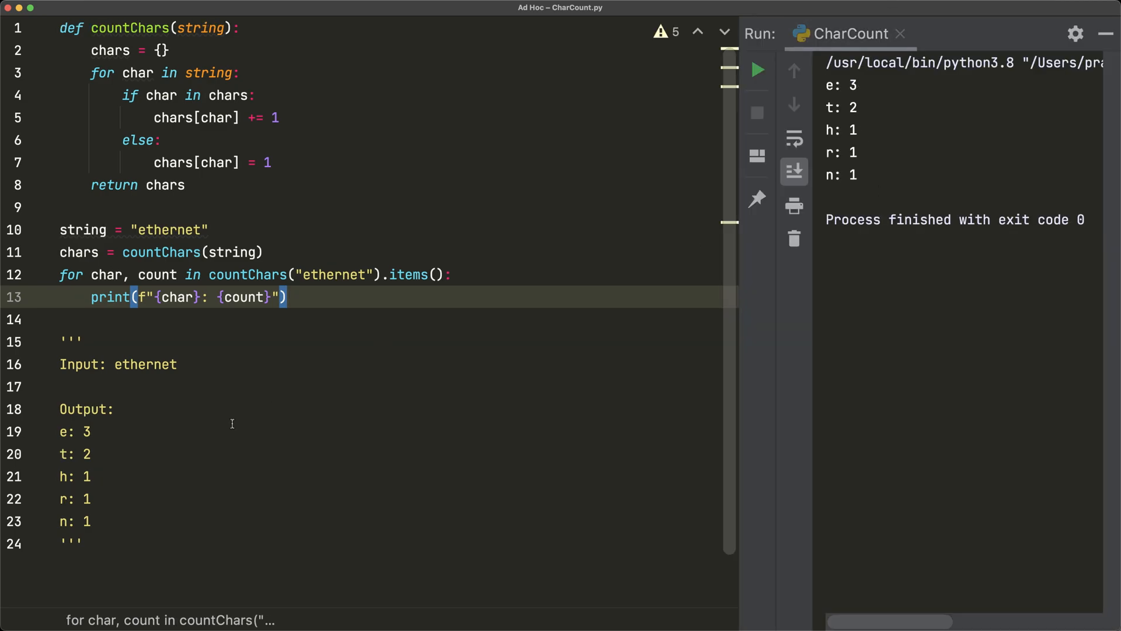